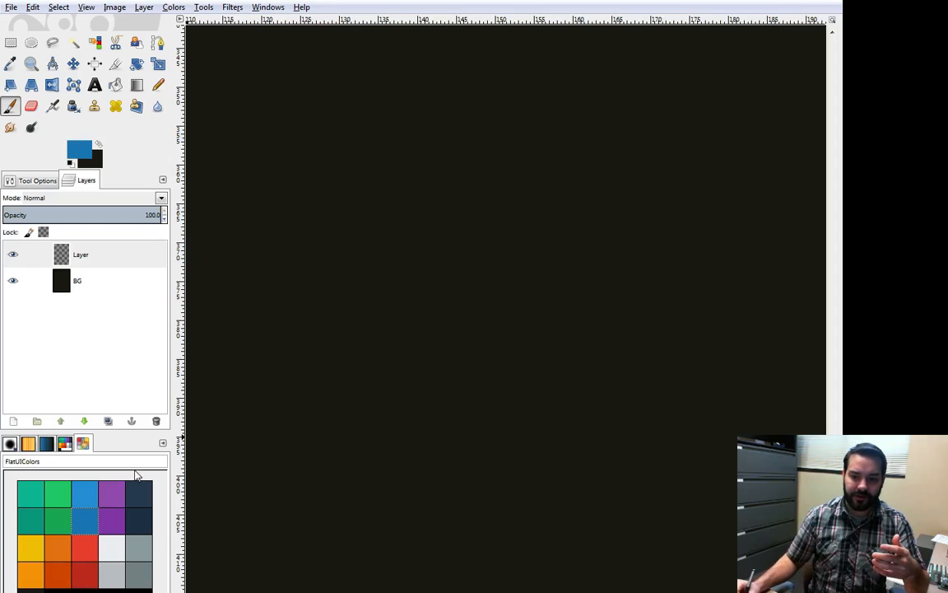
mouse_move(266, 242)
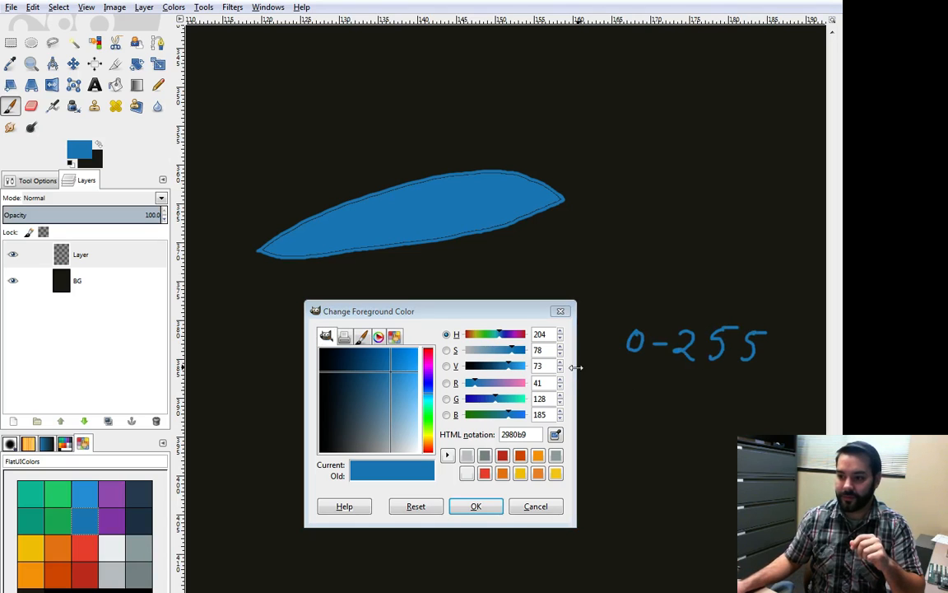
Draw a curly brace beside the handwritten 0-255 range
left_click_drag(587, 370, 595, 411)
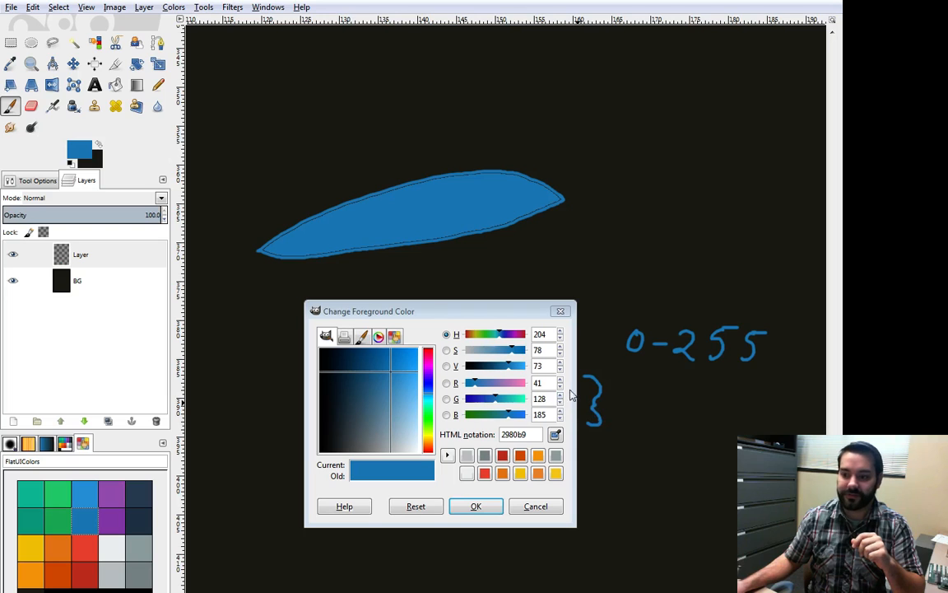
mouse_move(633, 341)
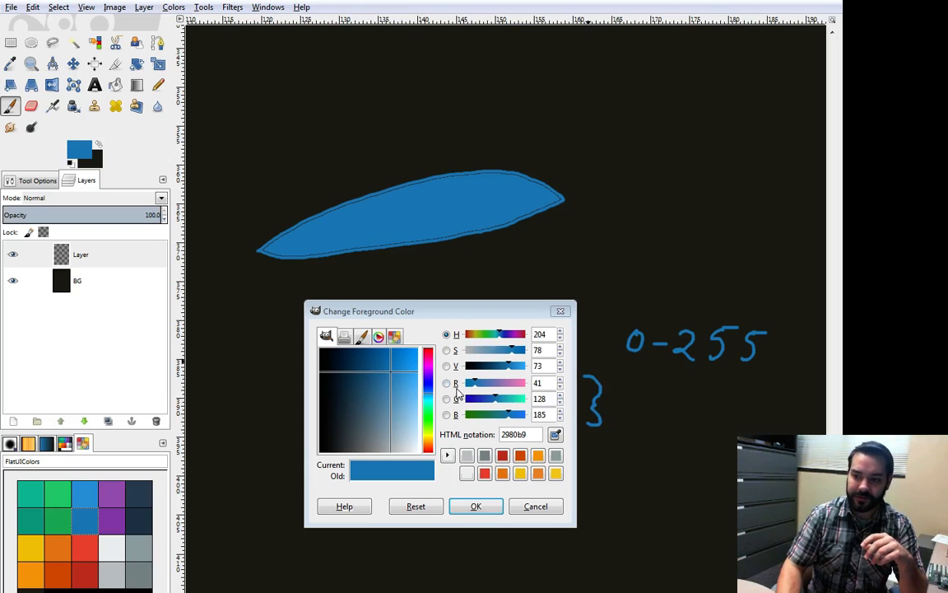
mouse_move(542, 428)
type("100")
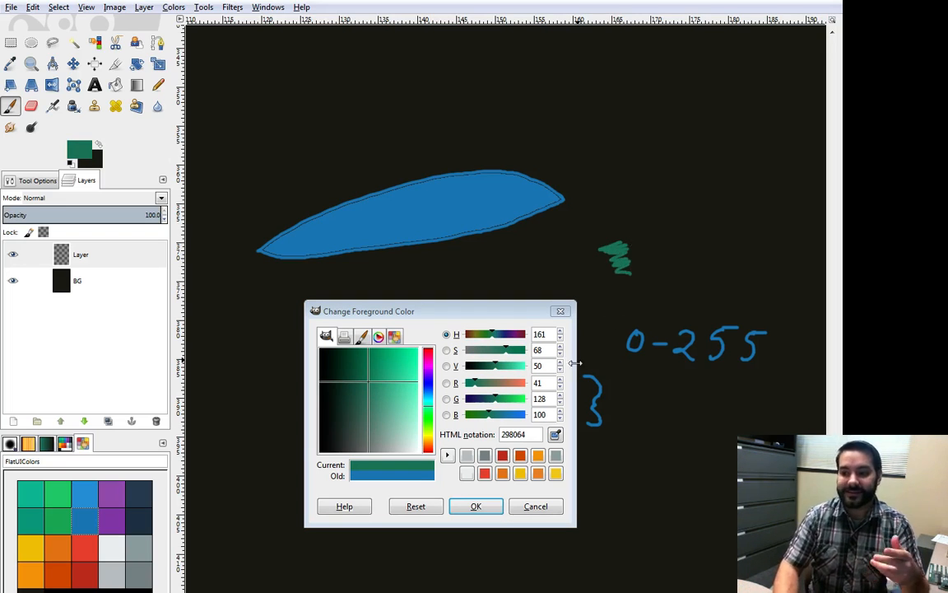
Raise the foreground colour's red value to 241 for an orange paint
left_click(539, 382)
type("241")
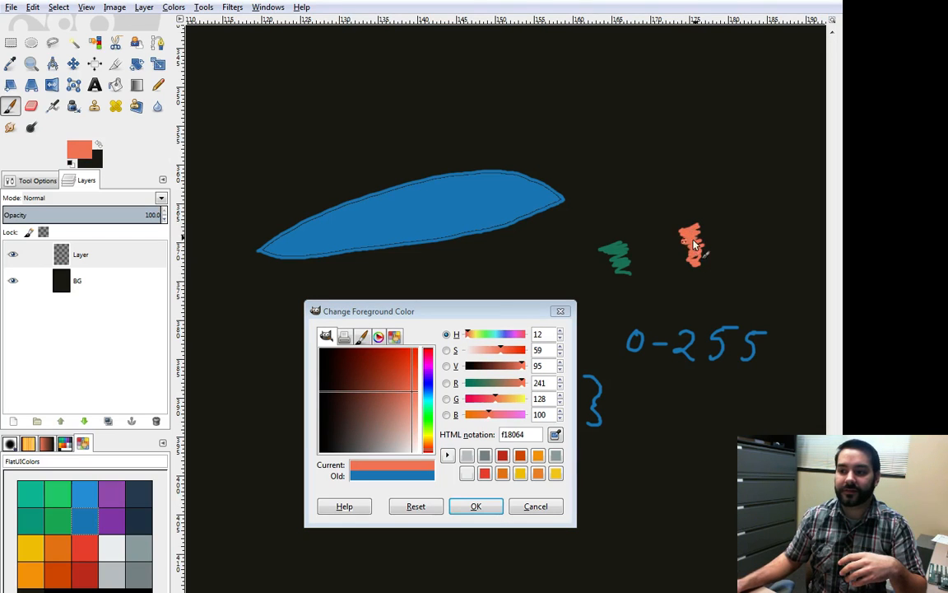
mouse_move(704, 241)
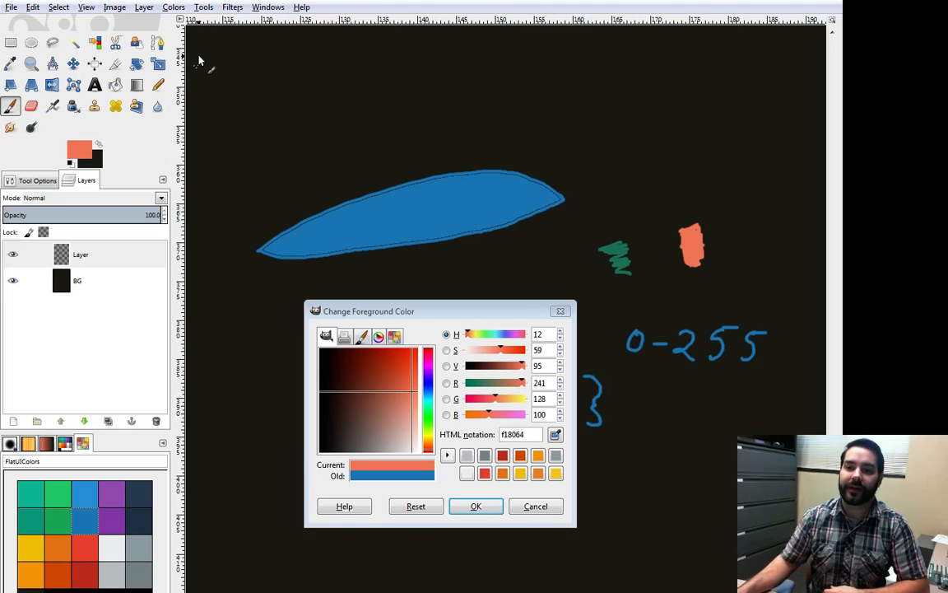
mouse_move(191, 52)
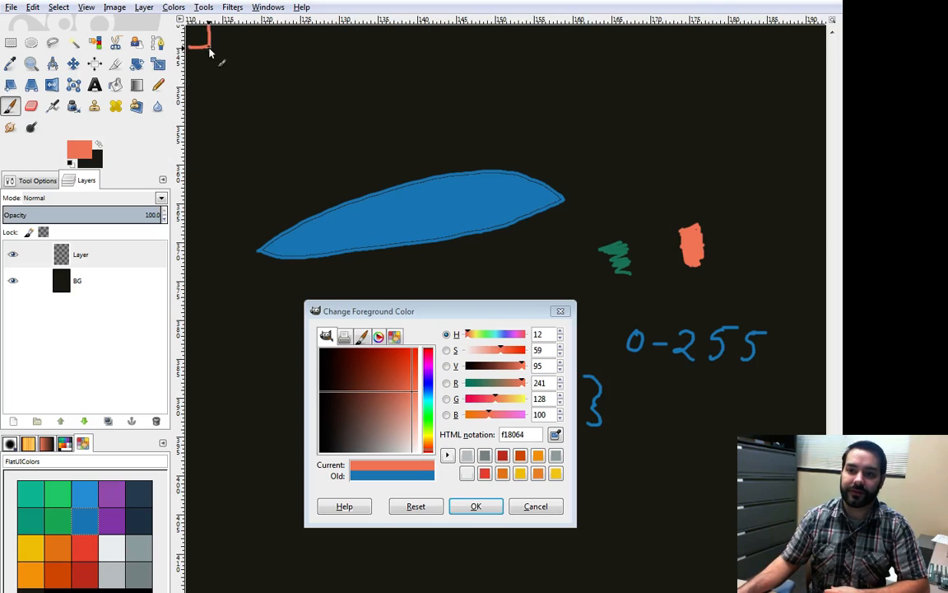
Draw an orange pixel grid at top-left and handwrite 'pixels' beside it
left_click_drag(210, 49, 234, 33)
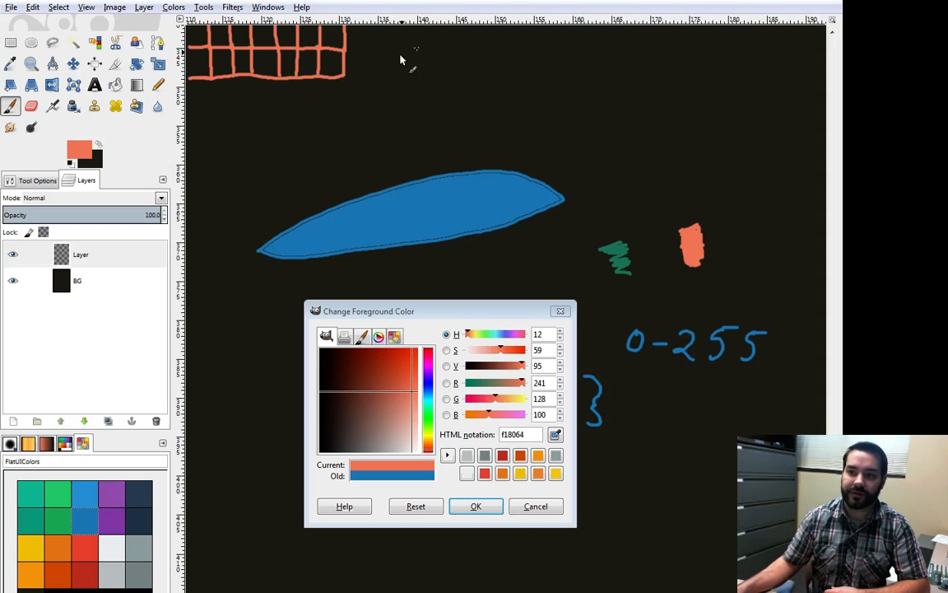
left_click_drag(378, 57, 411, 61)
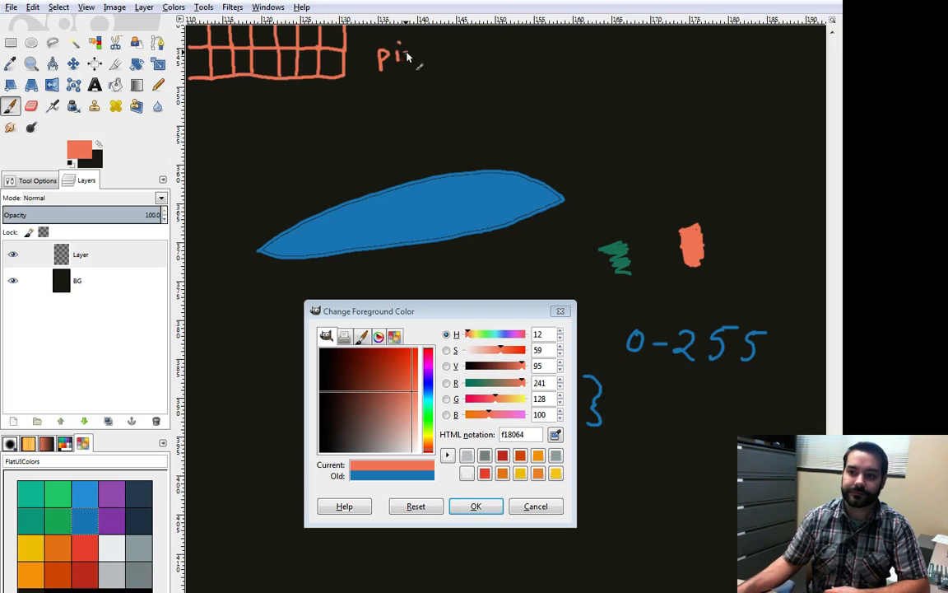
left_click_drag(404, 58, 461, 66)
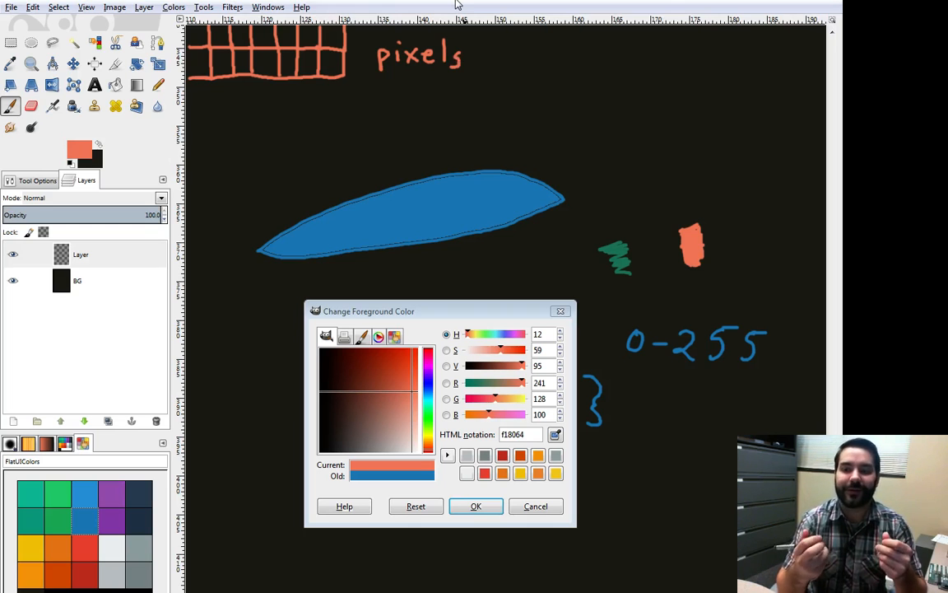
mouse_move(328, 59)
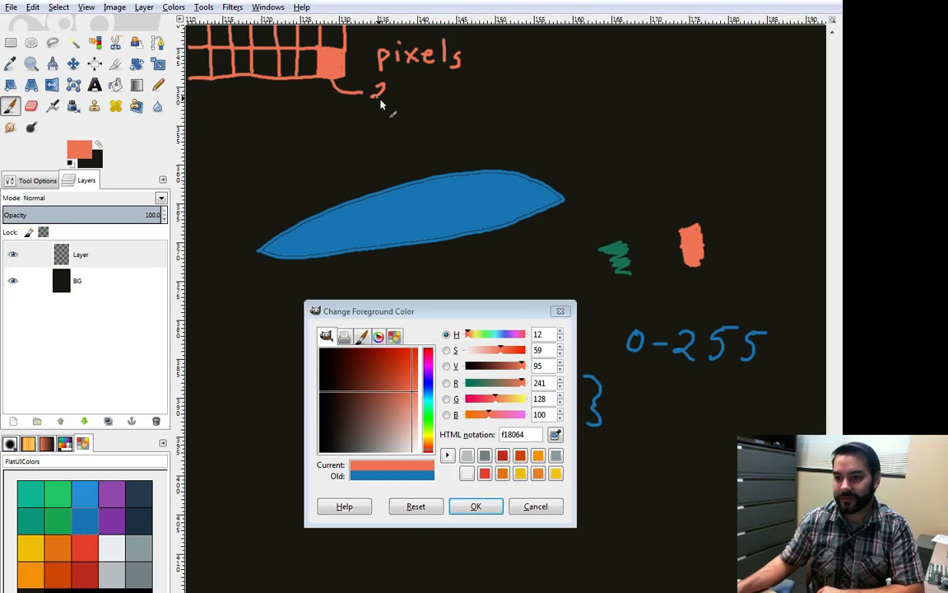
Handwrite the filled pixel's colour values 241, 128, 100 at the connector line
left_click_drag(375, 90, 411, 95)
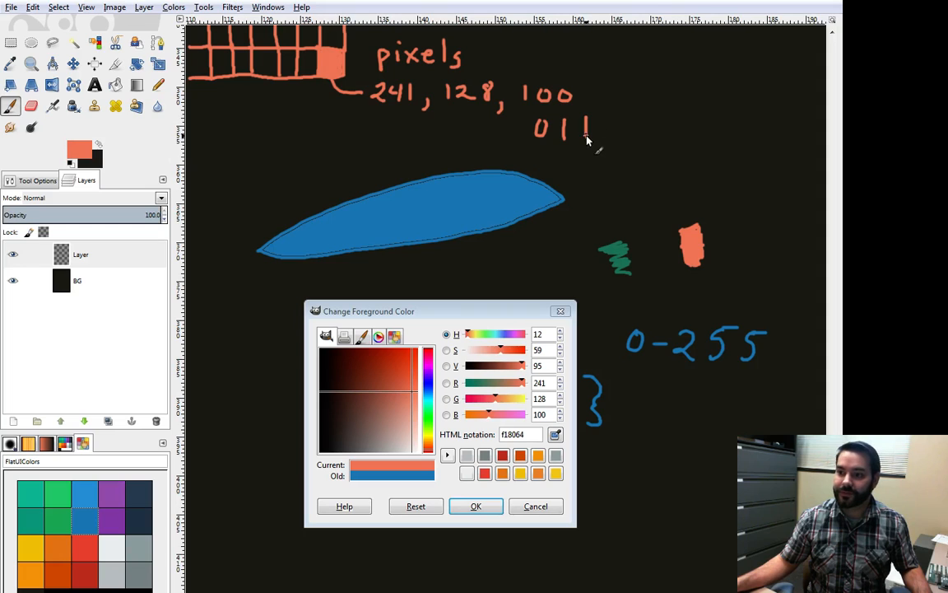
mouse_move(614, 135)
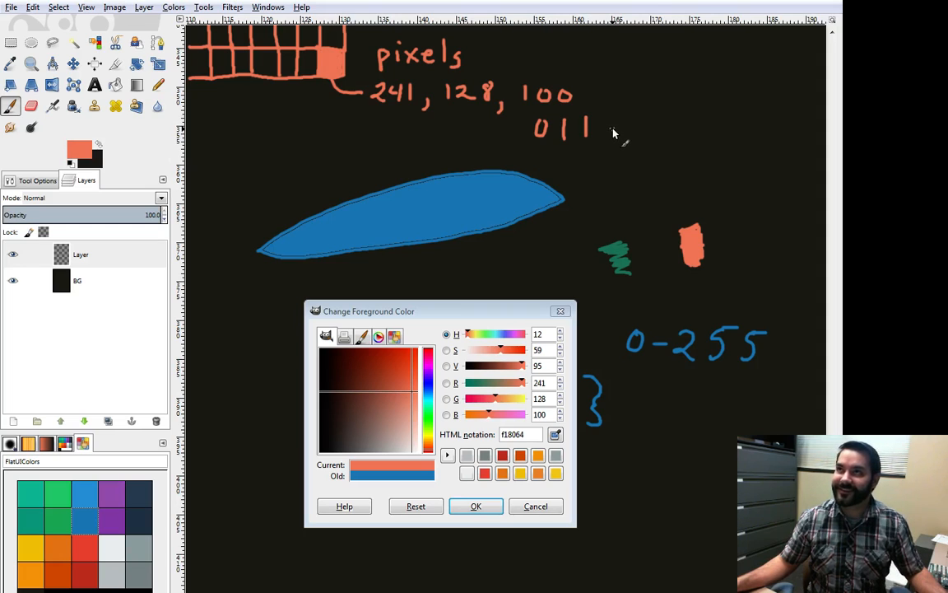
mouse_move(613, 121)
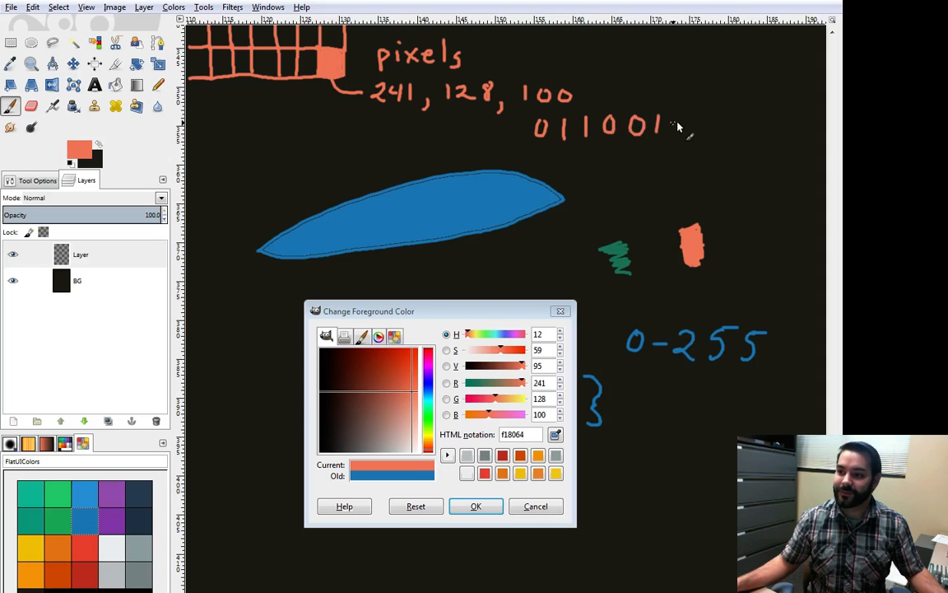
Continue handwriting the binary digits 011100100 below the colour values
left_click_drag(667, 124, 712, 128)
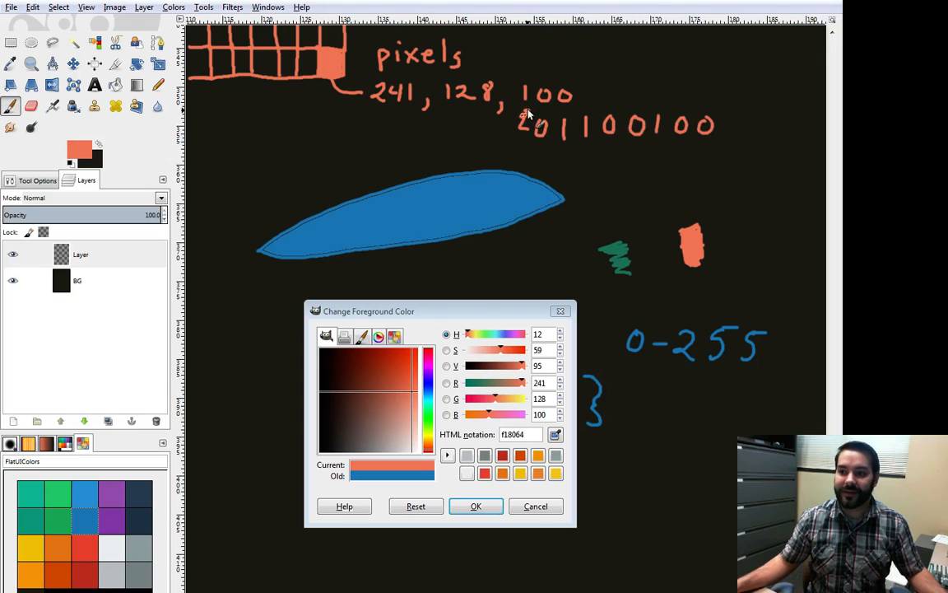
mouse_move(596, 75)
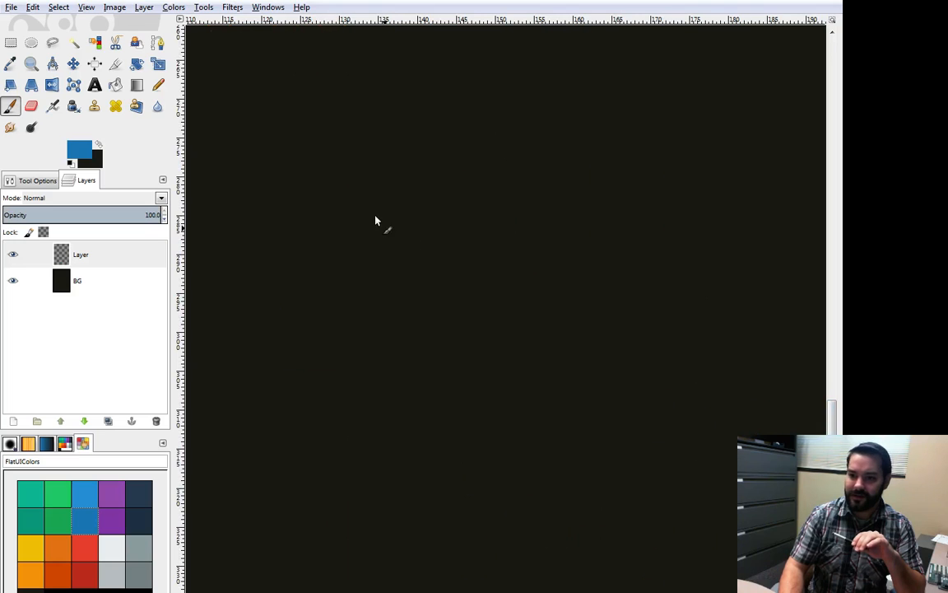
mouse_move(346, 211)
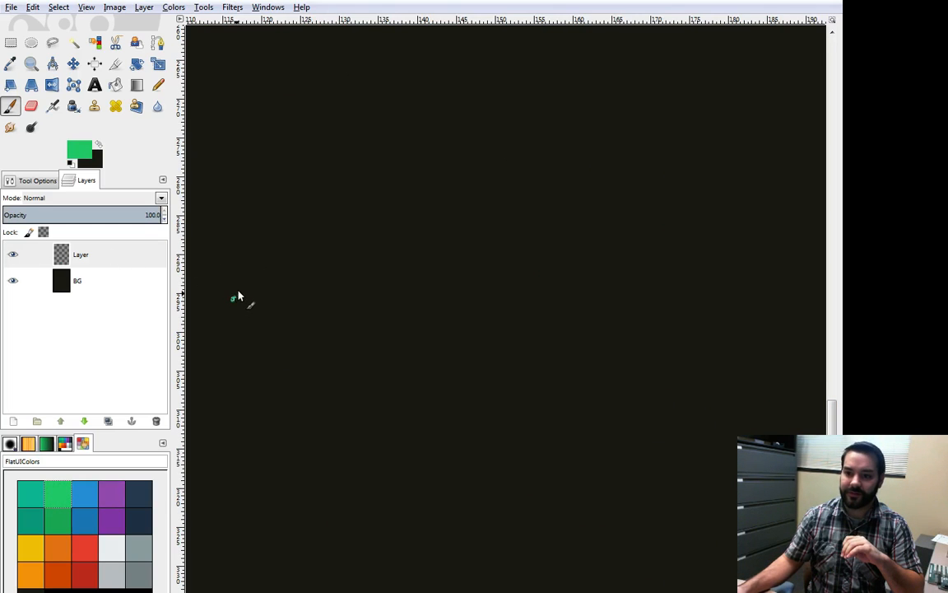
Paint a long horizontal green stroke across the blank canvas
left_click_drag(233, 298, 546, 319)
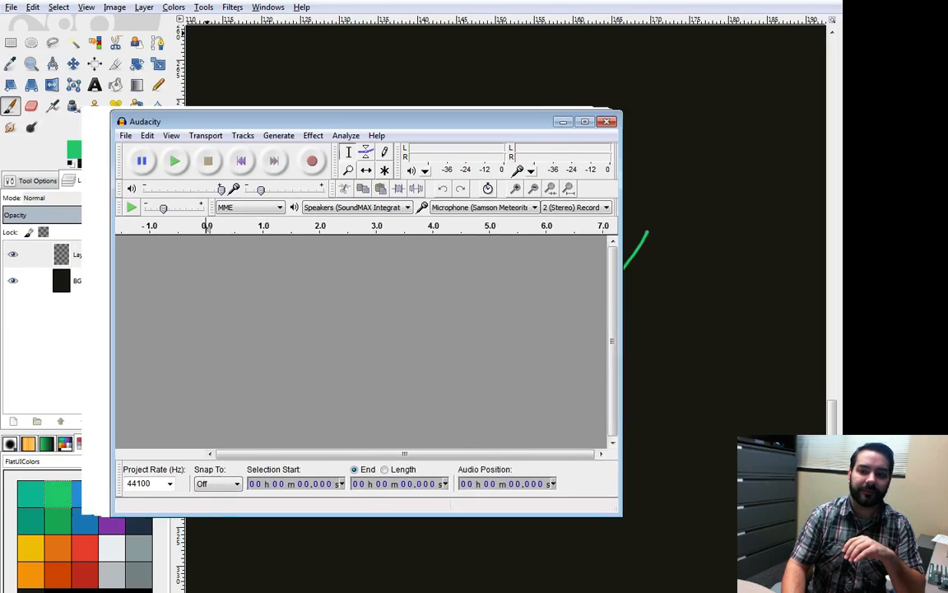
Move the Audacity window right and maximize it to fill the screen
left_click_drag(366, 122, 451, 126)
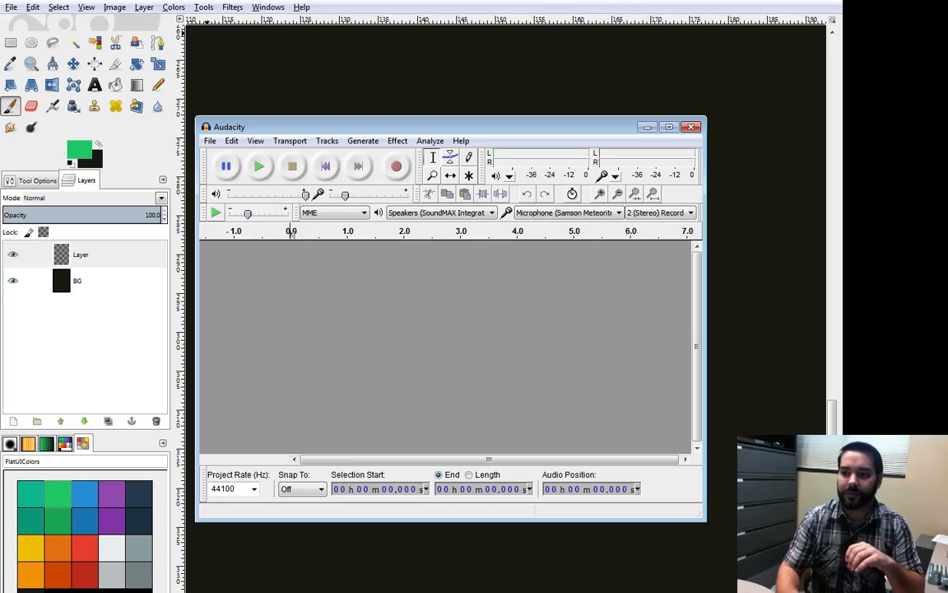
left_click(669, 127)
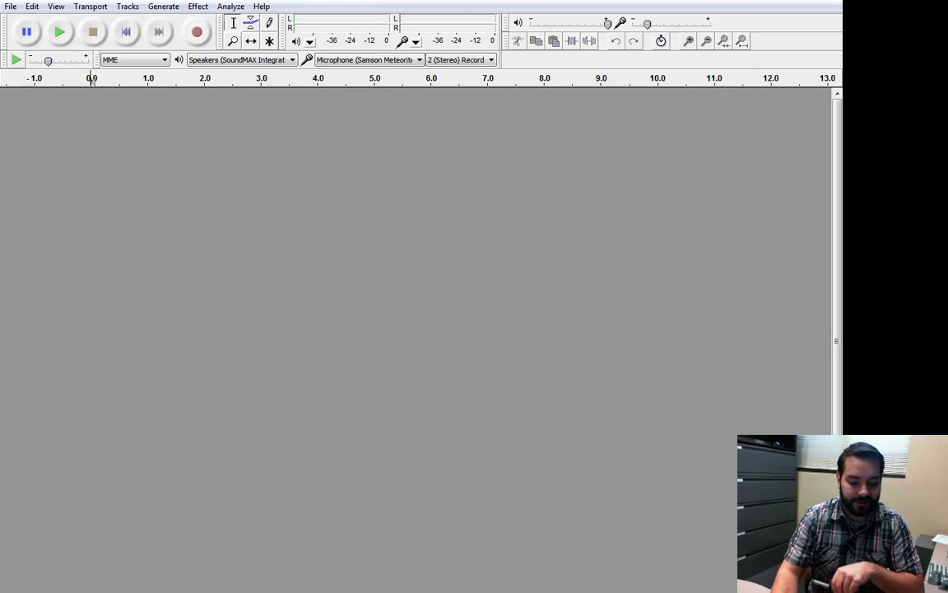
Begin opening the stereo audio file from Audacity's menu bar
left_click(197, 31)
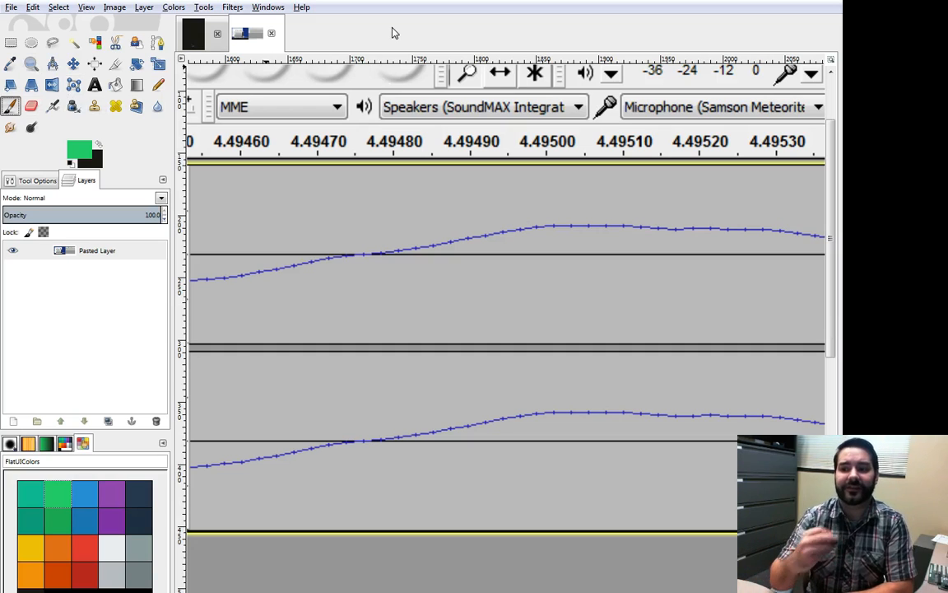
mouse_move(533, 236)
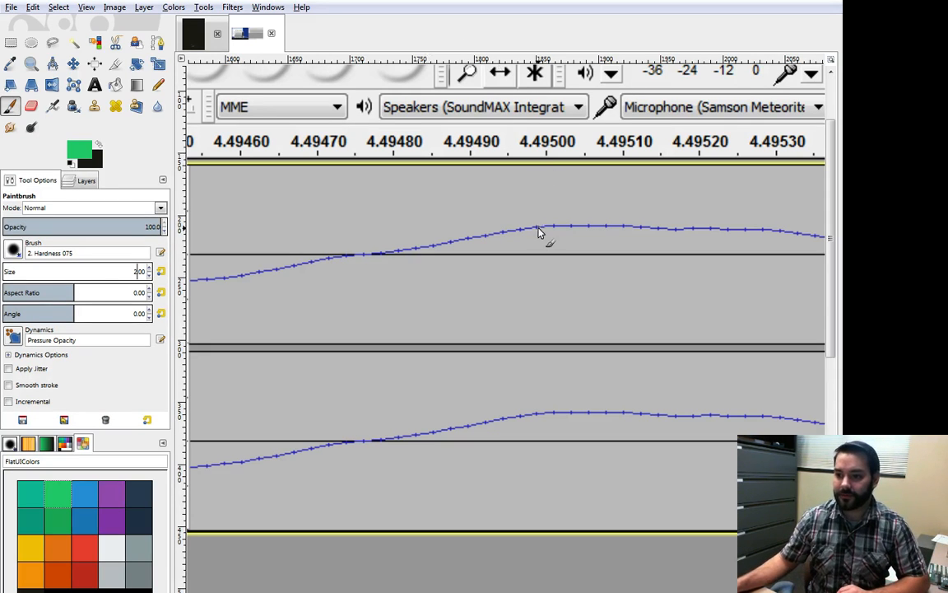
Mark a green tick below one sample point on the zoomed waveform
left_click(535, 239)
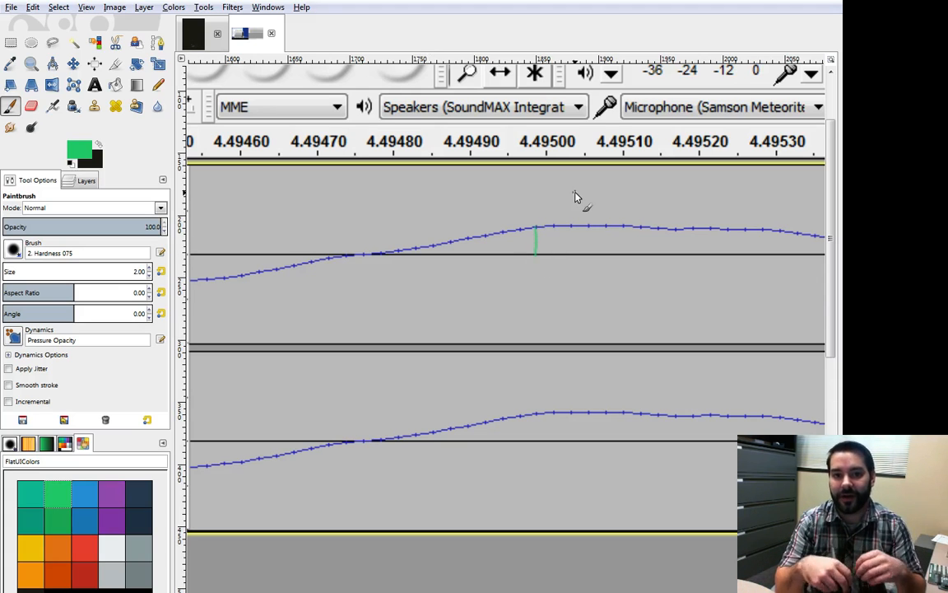
mouse_move(299, 274)
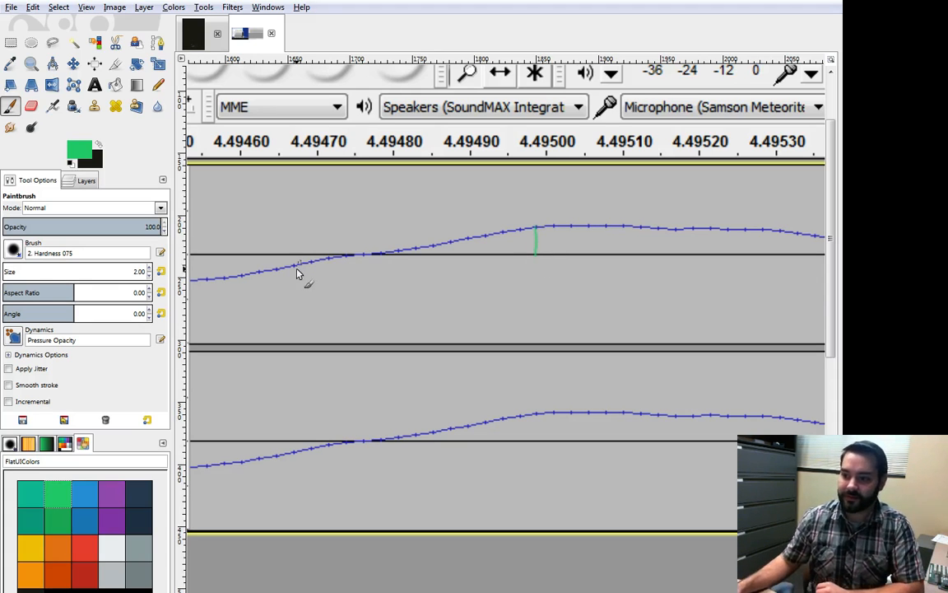
mouse_move(556, 231)
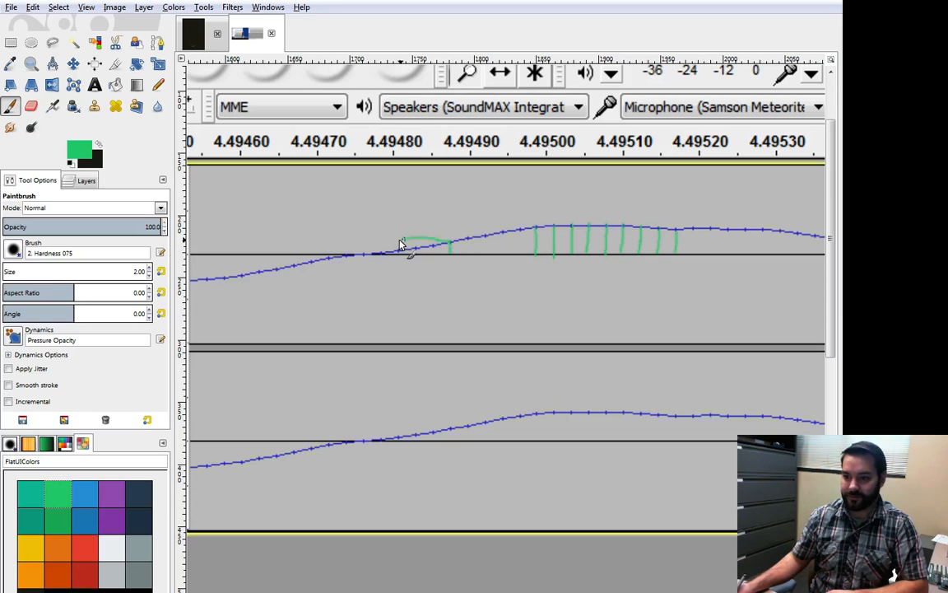
Paint two flat green lines leftward from the tick tops, including the tallest tick
left_click_drag(404, 245, 249, 247)
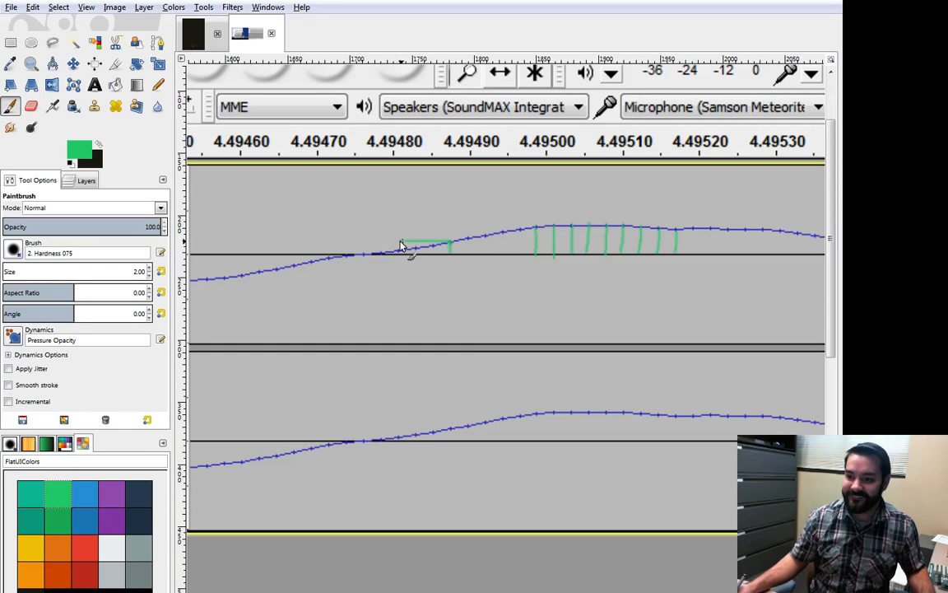
left_click_drag(399, 244, 257, 245)
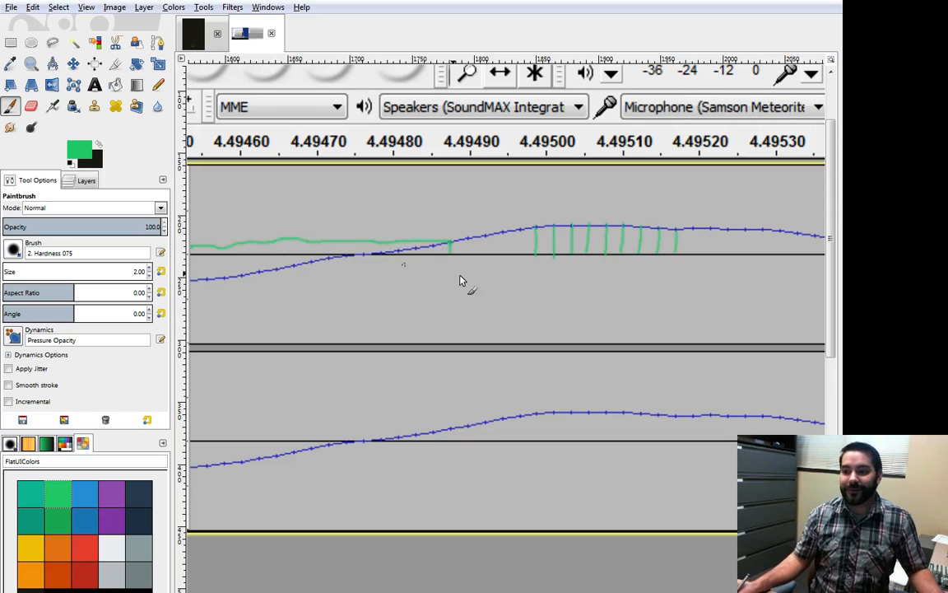
left_click_drag(457, 280, 499, 222)
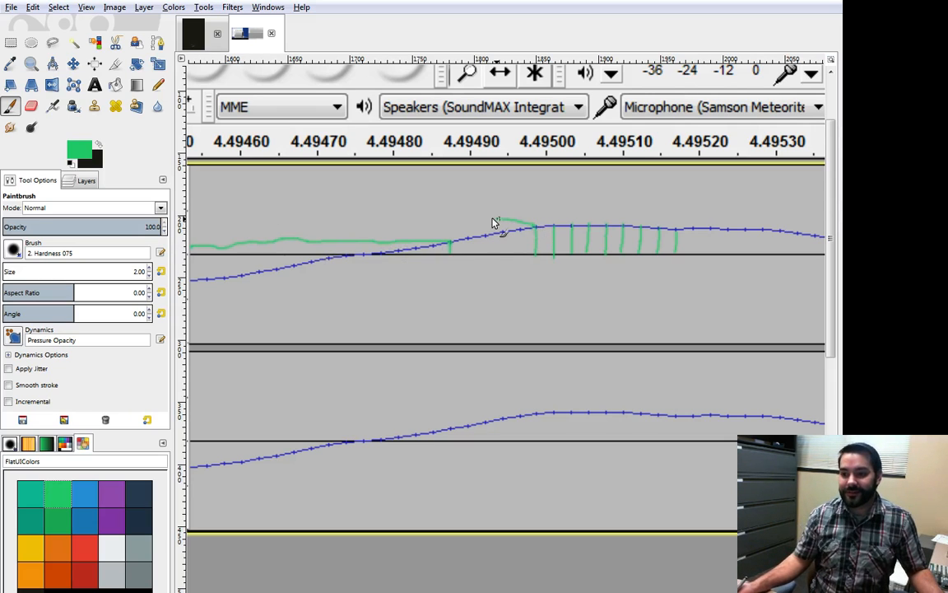
left_click_drag(494, 222, 285, 226)
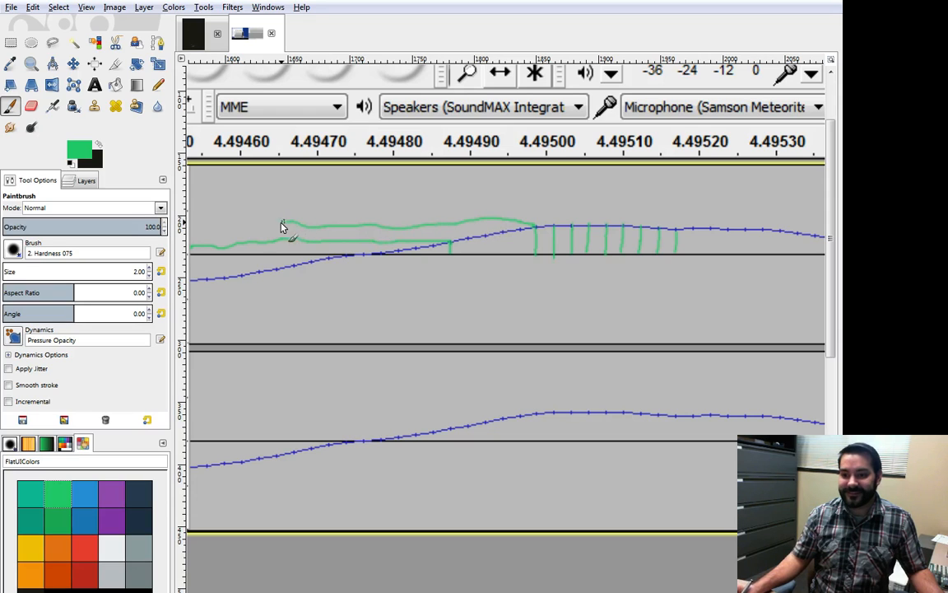